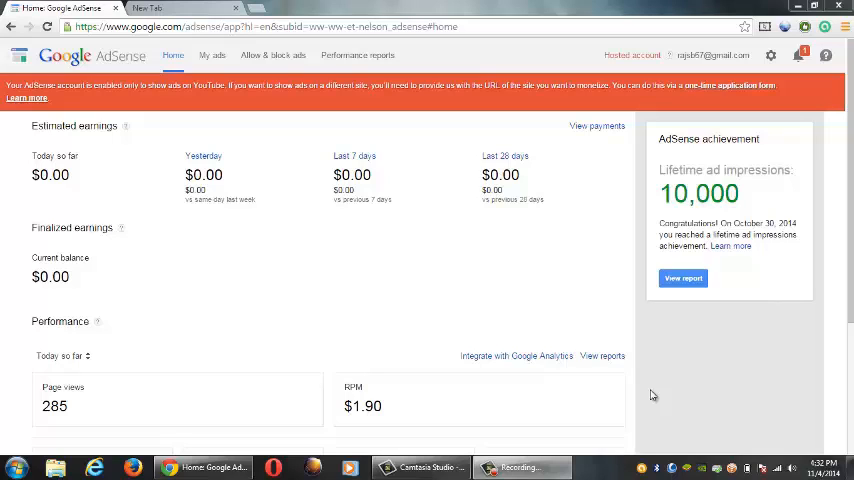
pyautogui.moveTo(348, 112)
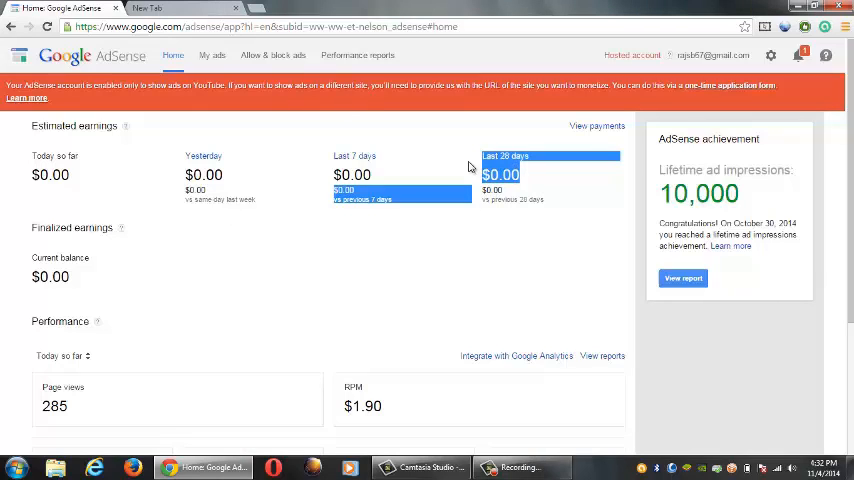
pyautogui.moveTo(348, 240)
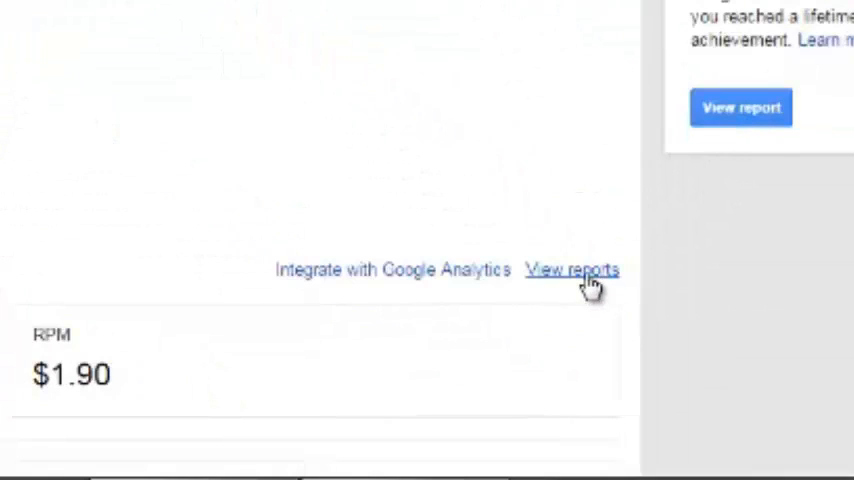
# - Open the detailed performance reports from the home page's Performance section
pyautogui.click(574, 270)
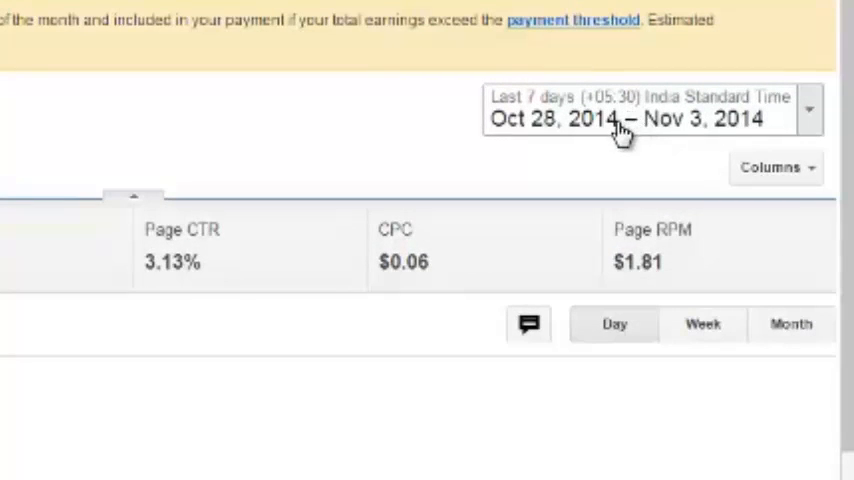
pyautogui.moveTo(780, 122)
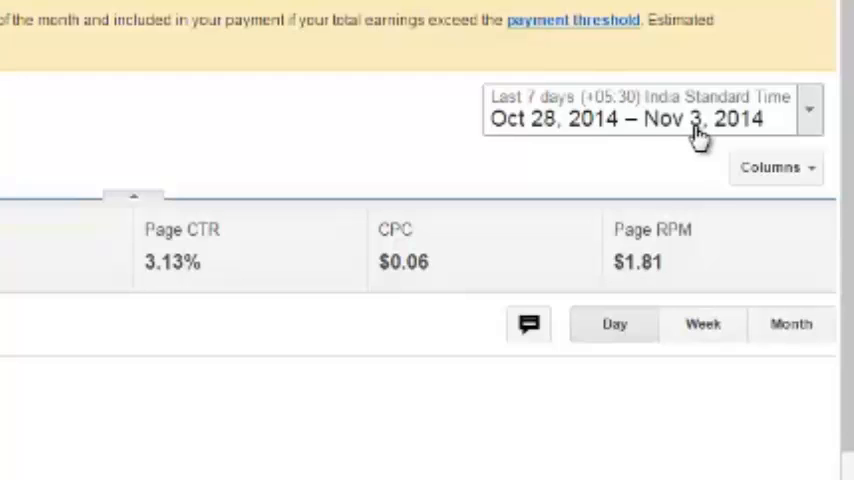
# - Set the report date range to All time (Jul 9 – Nov 4, 2014)
pyautogui.click(644, 110)
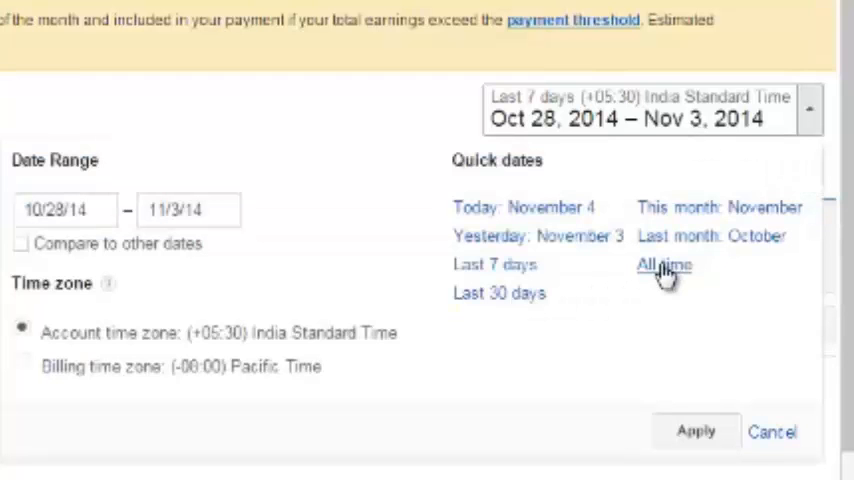
pyautogui.click(664, 264)
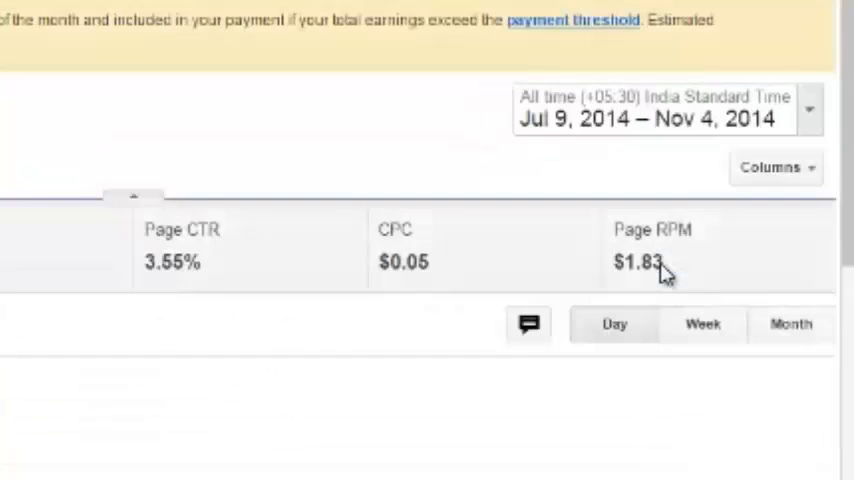
pyautogui.moveTo(616, 124)
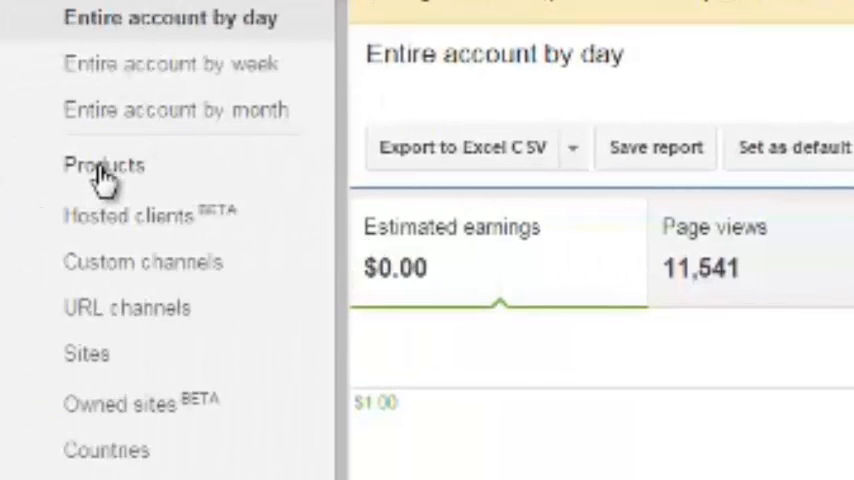
# - Scroll the daily earnings table to its totals row: 11,543 page views, $21.11 earnings
pyautogui.click(100, 166)
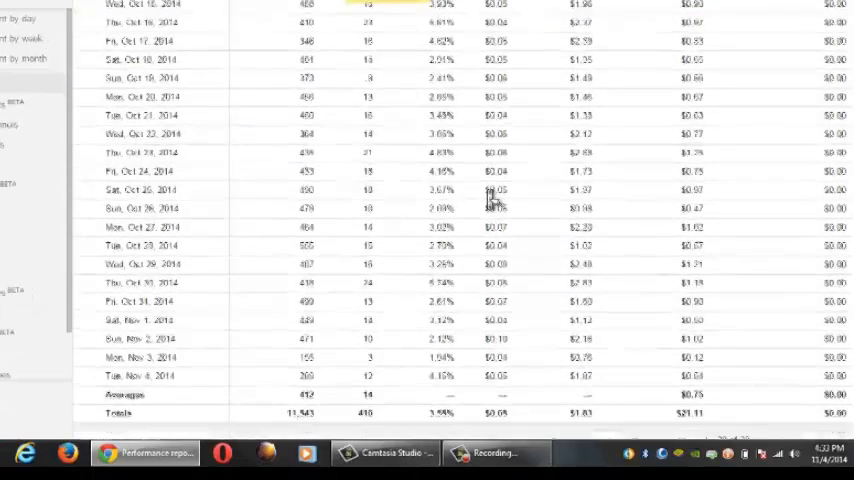
pyautogui.scroll(-3)
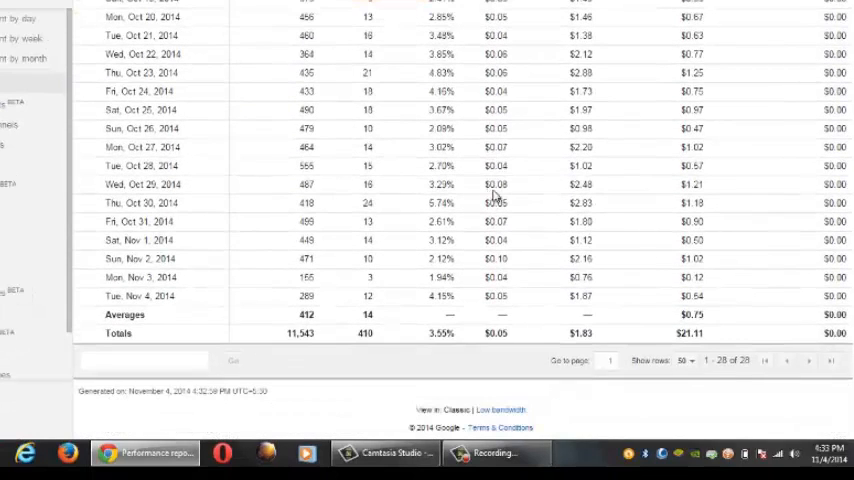